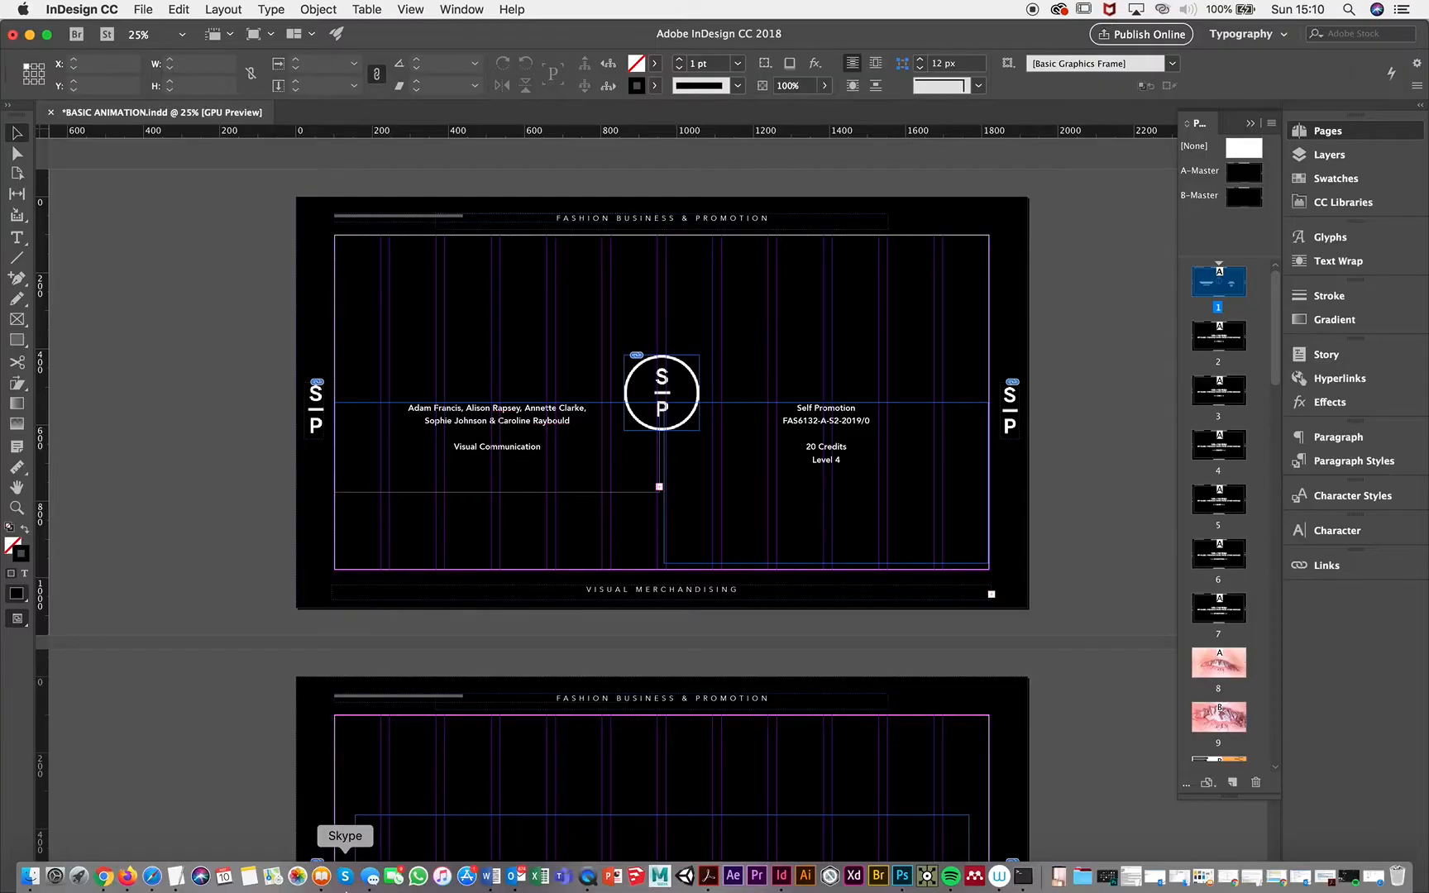
Start an export of the animation document via File > Export.
scroll(down, 3)
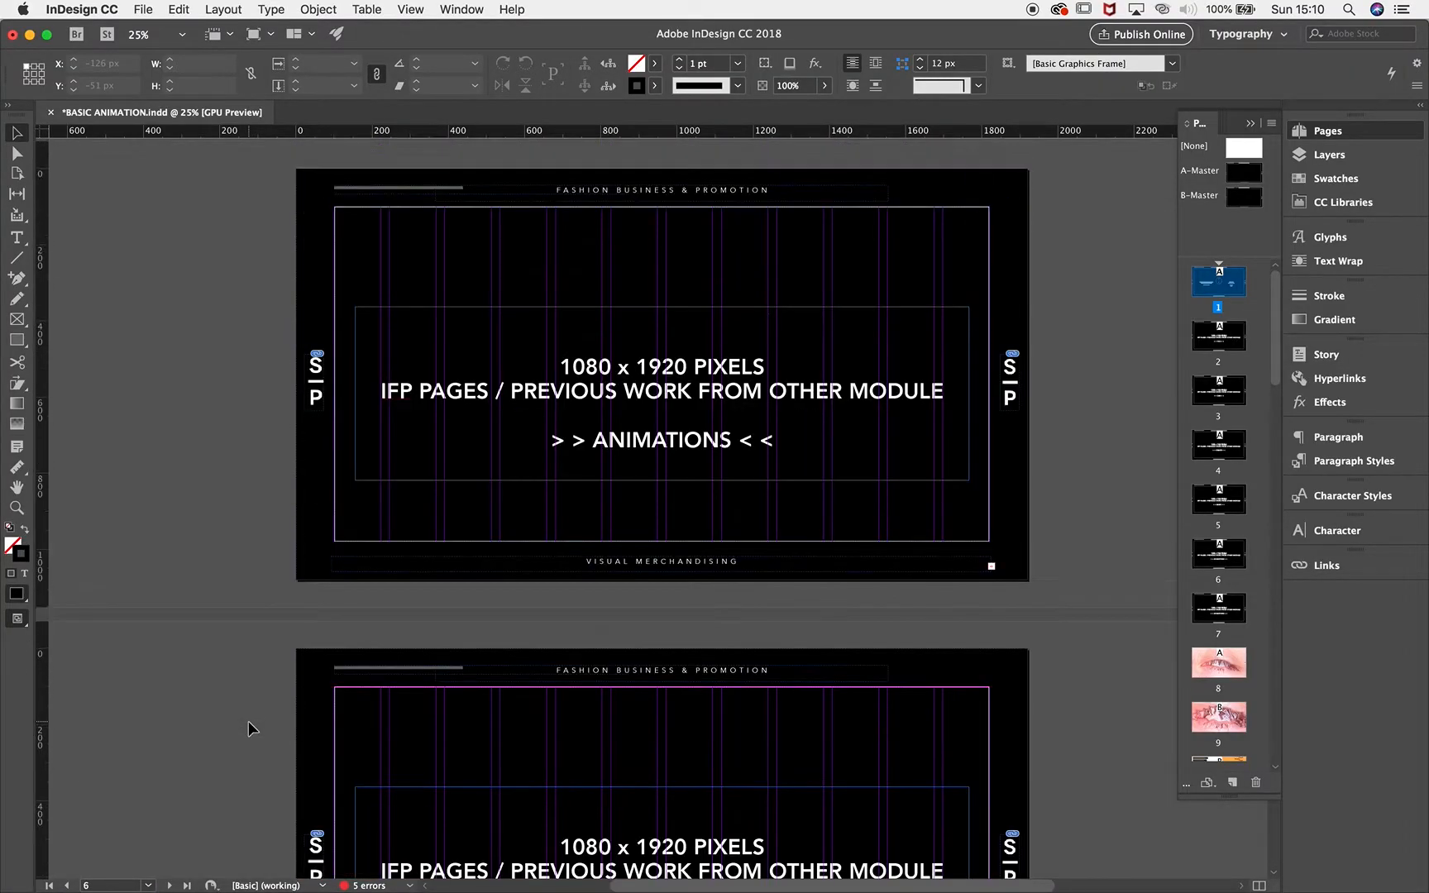
scroll(down, 3)
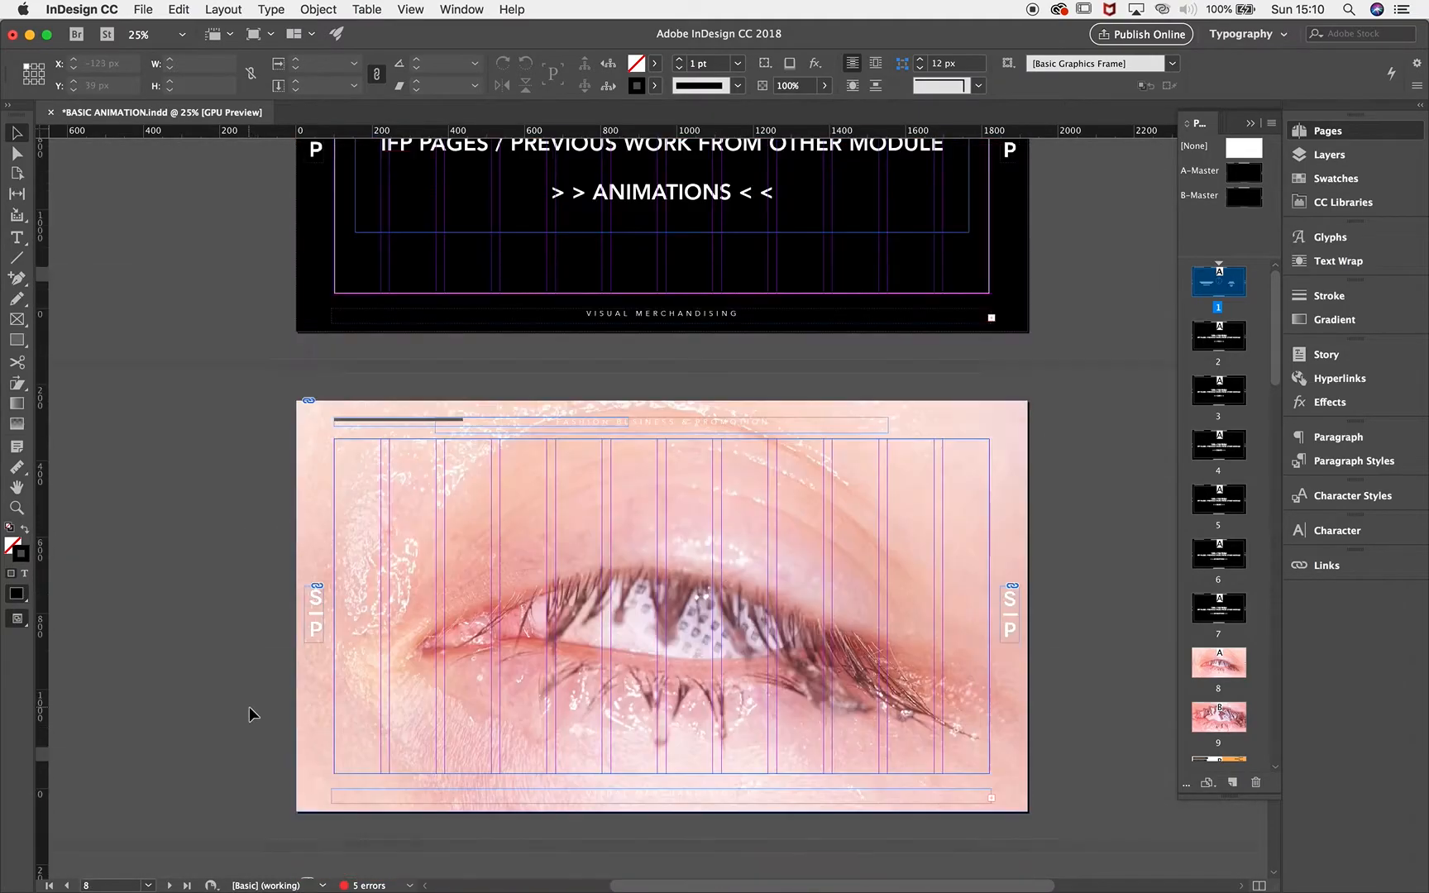
scroll(down, 3)
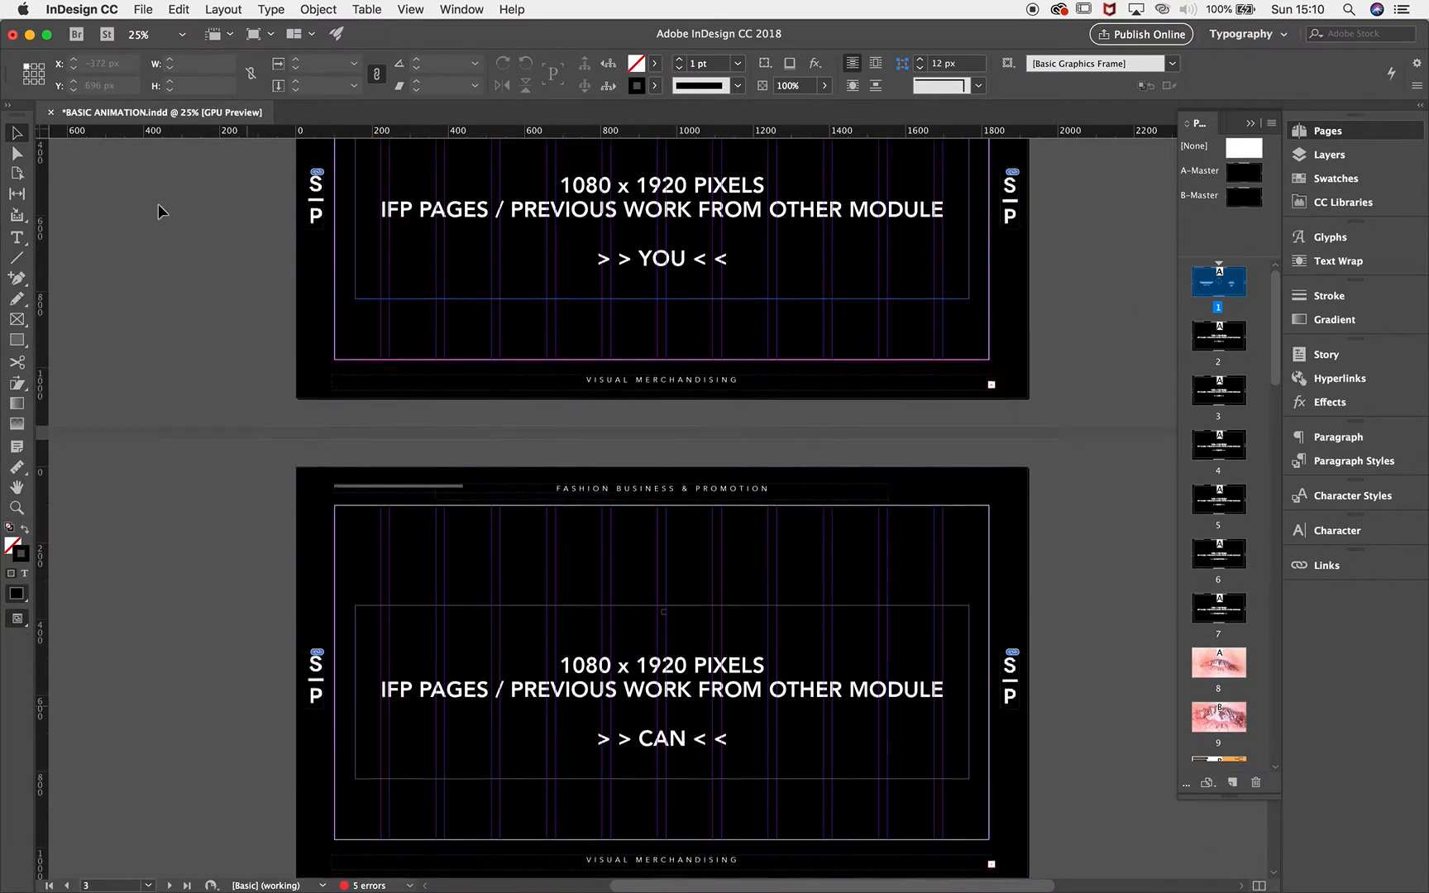
click(143, 9)
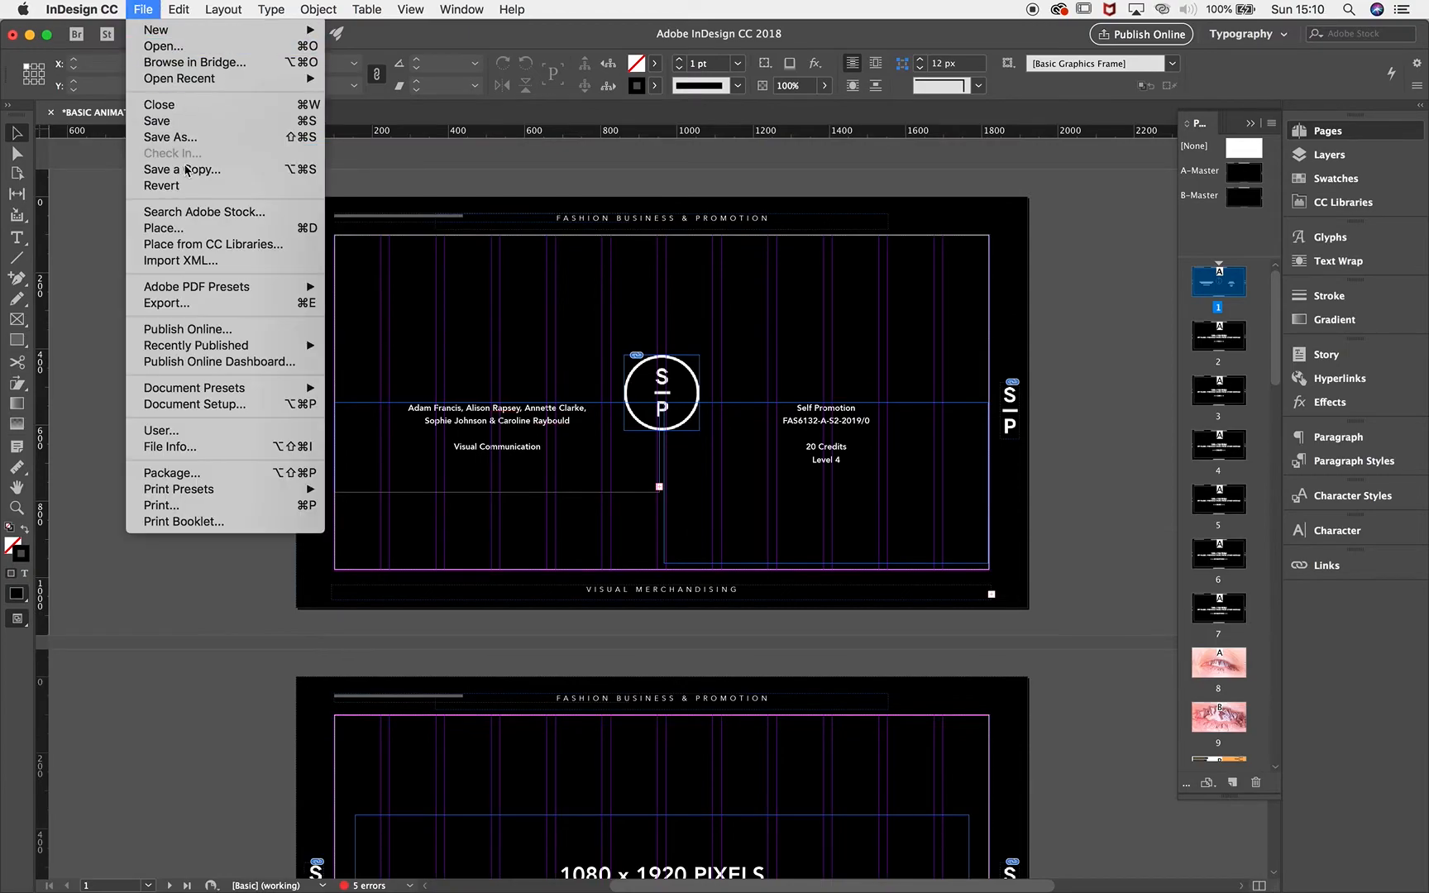
mouse_move(167, 302)
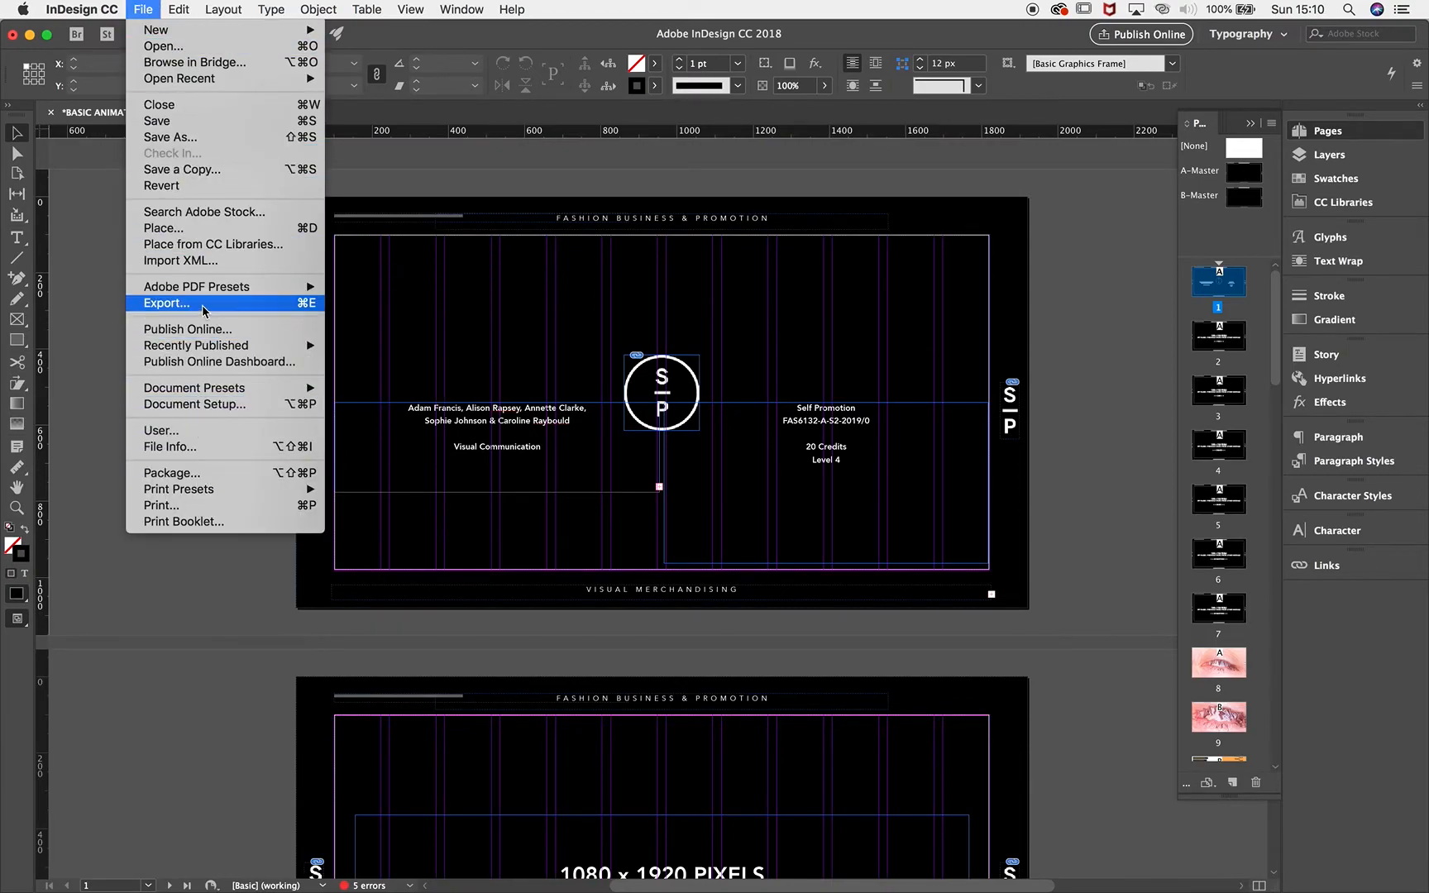
click(167, 303)
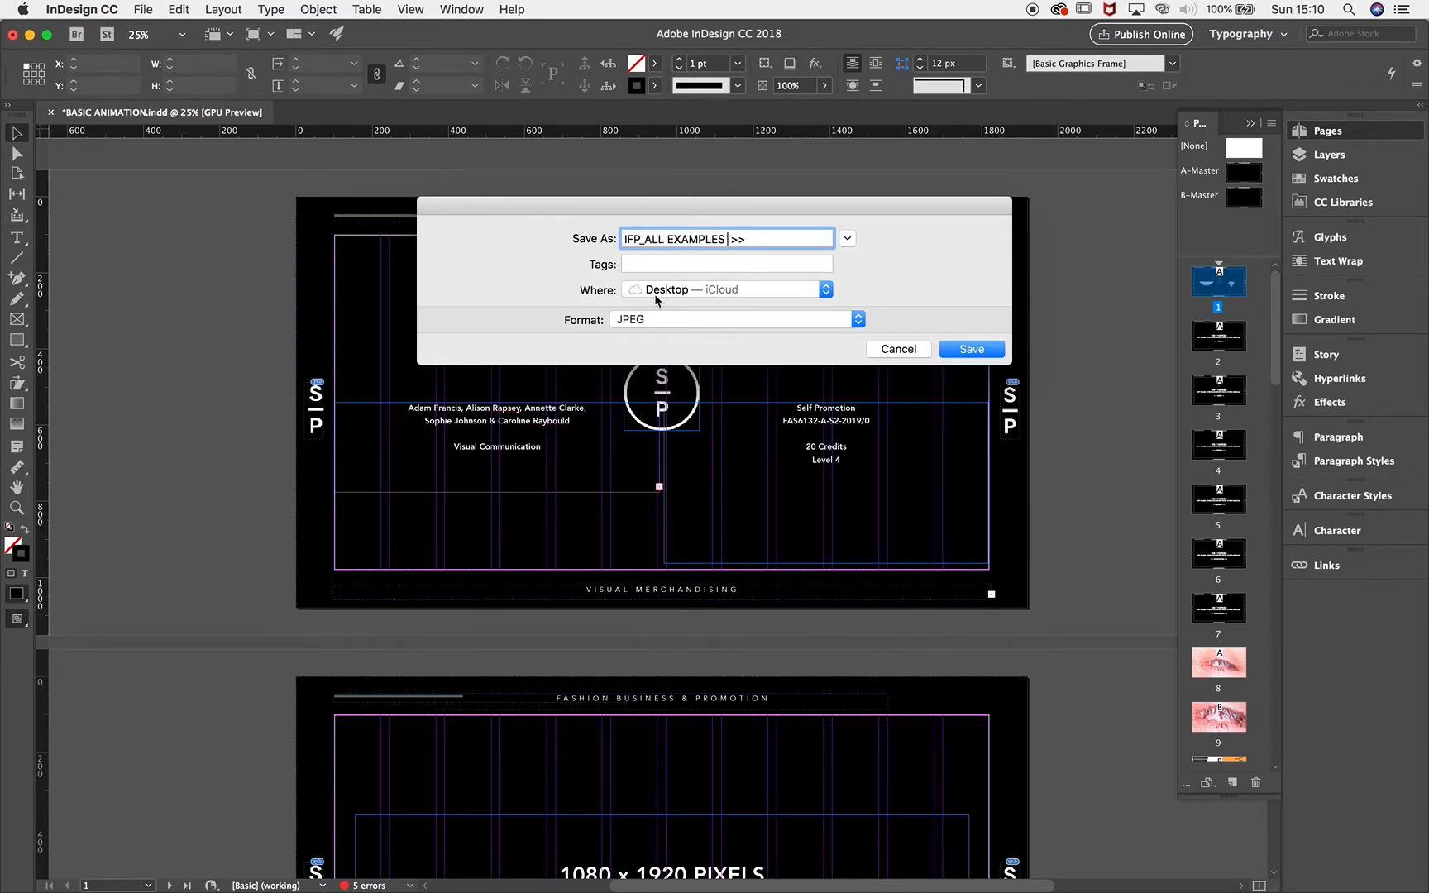
Keep Desktop as the save location and JPEG as the format, then save.
click(824, 289)
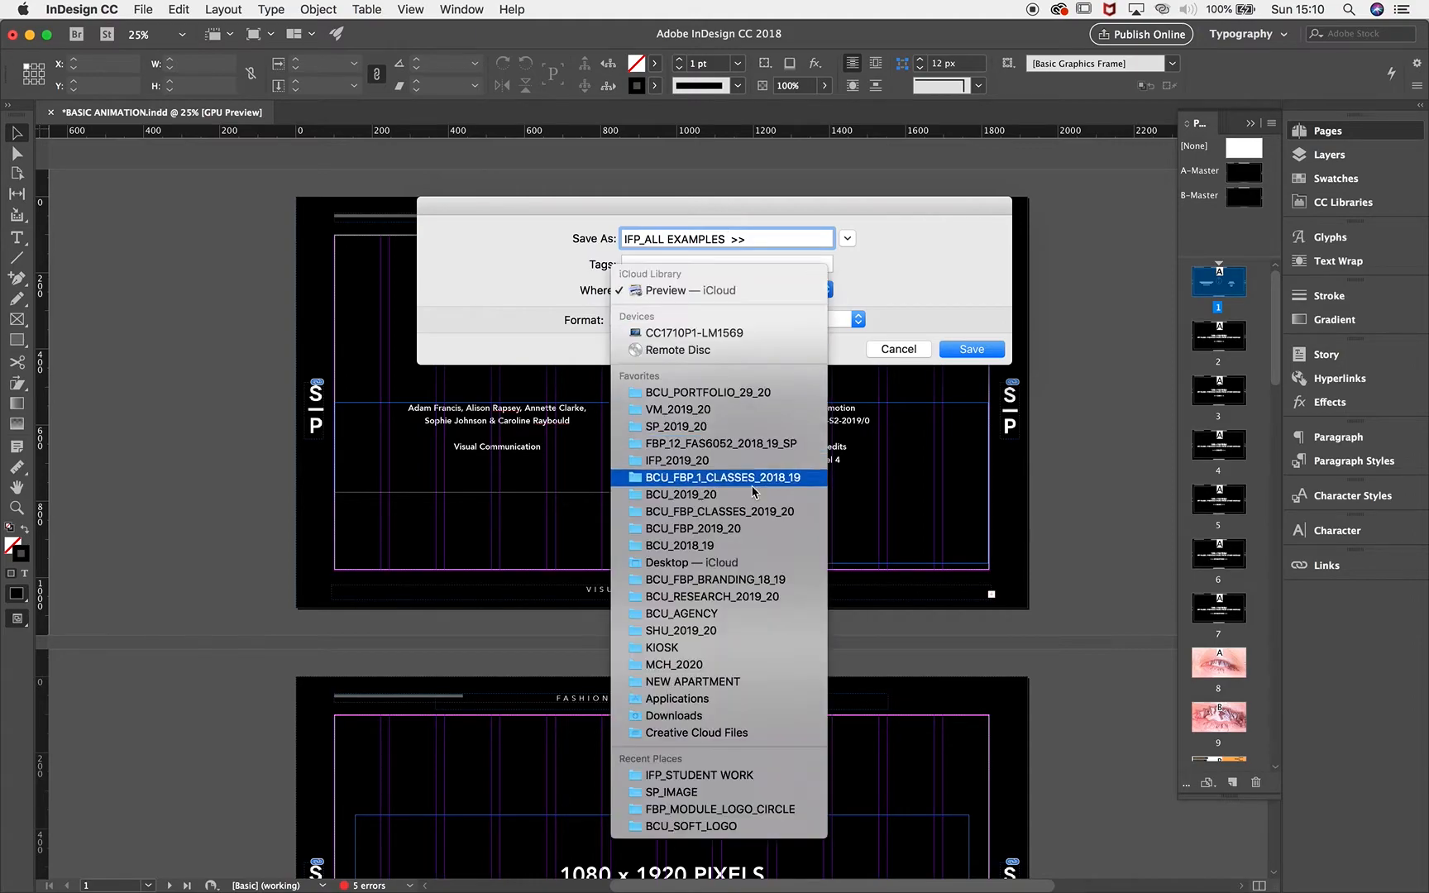
click(692, 562)
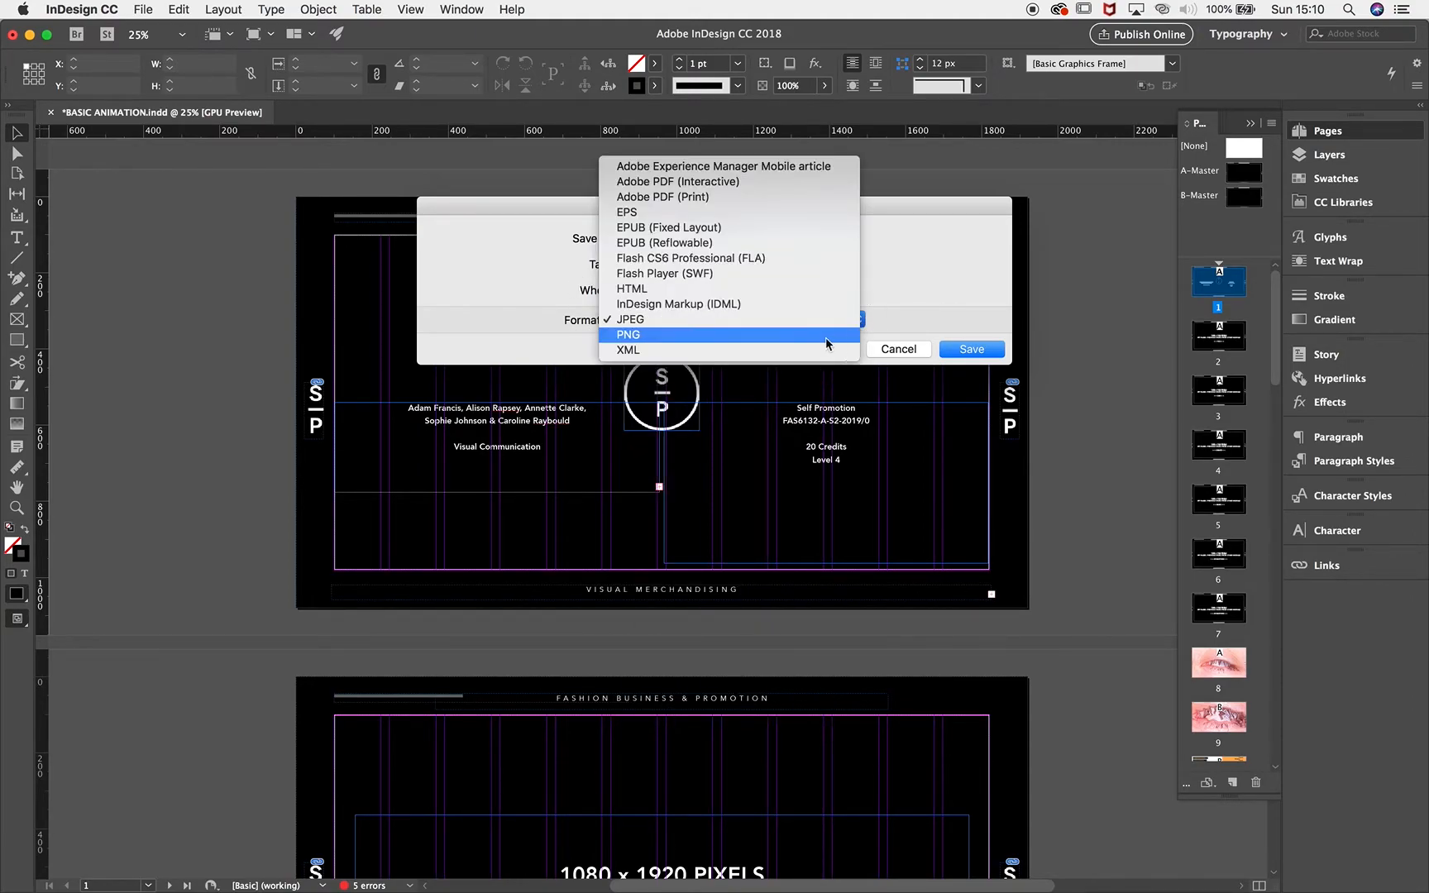
click(630, 319)
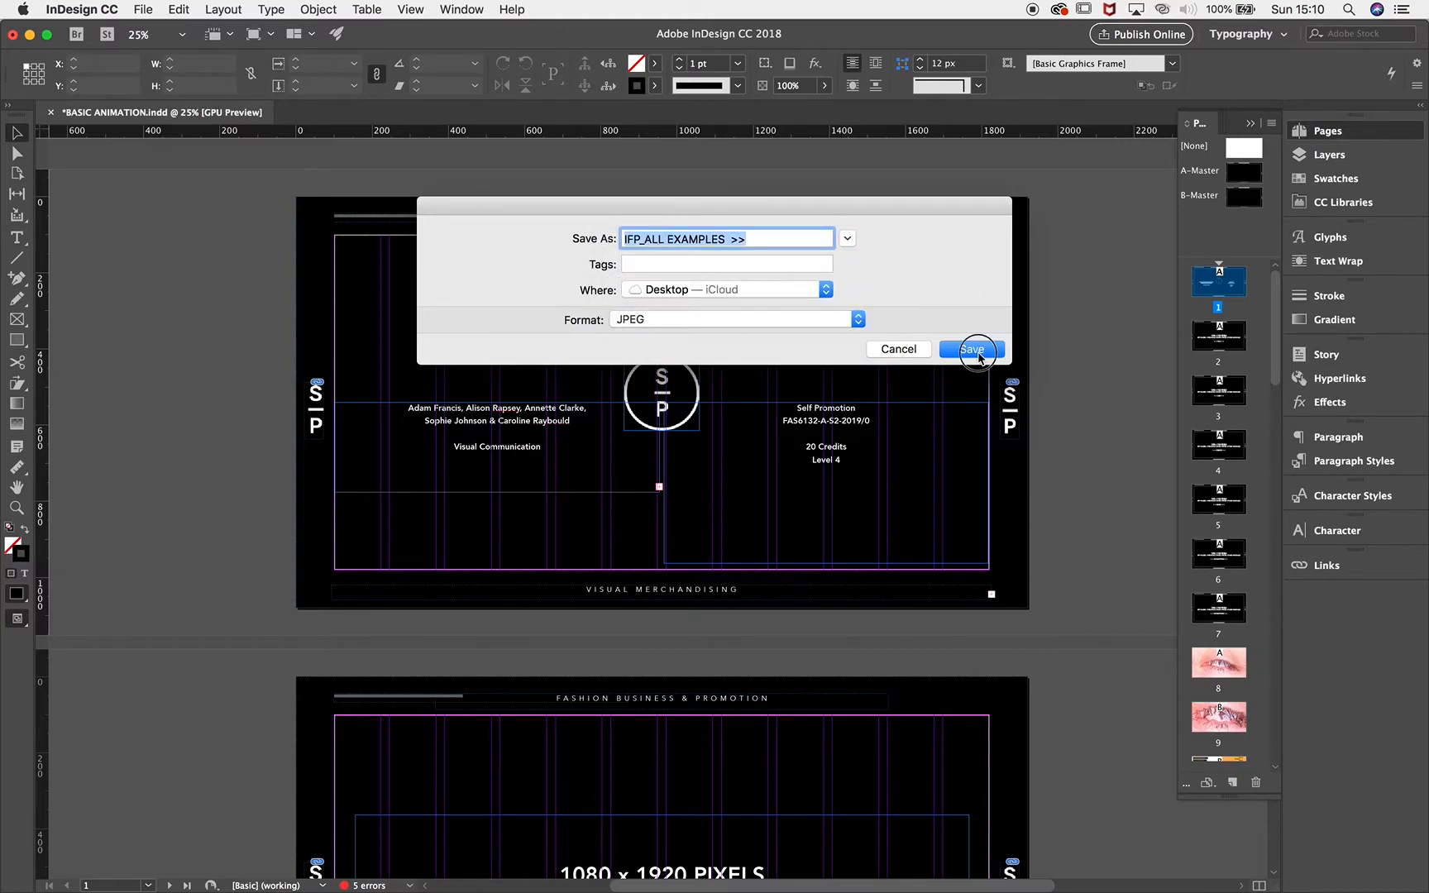
click(970, 349)
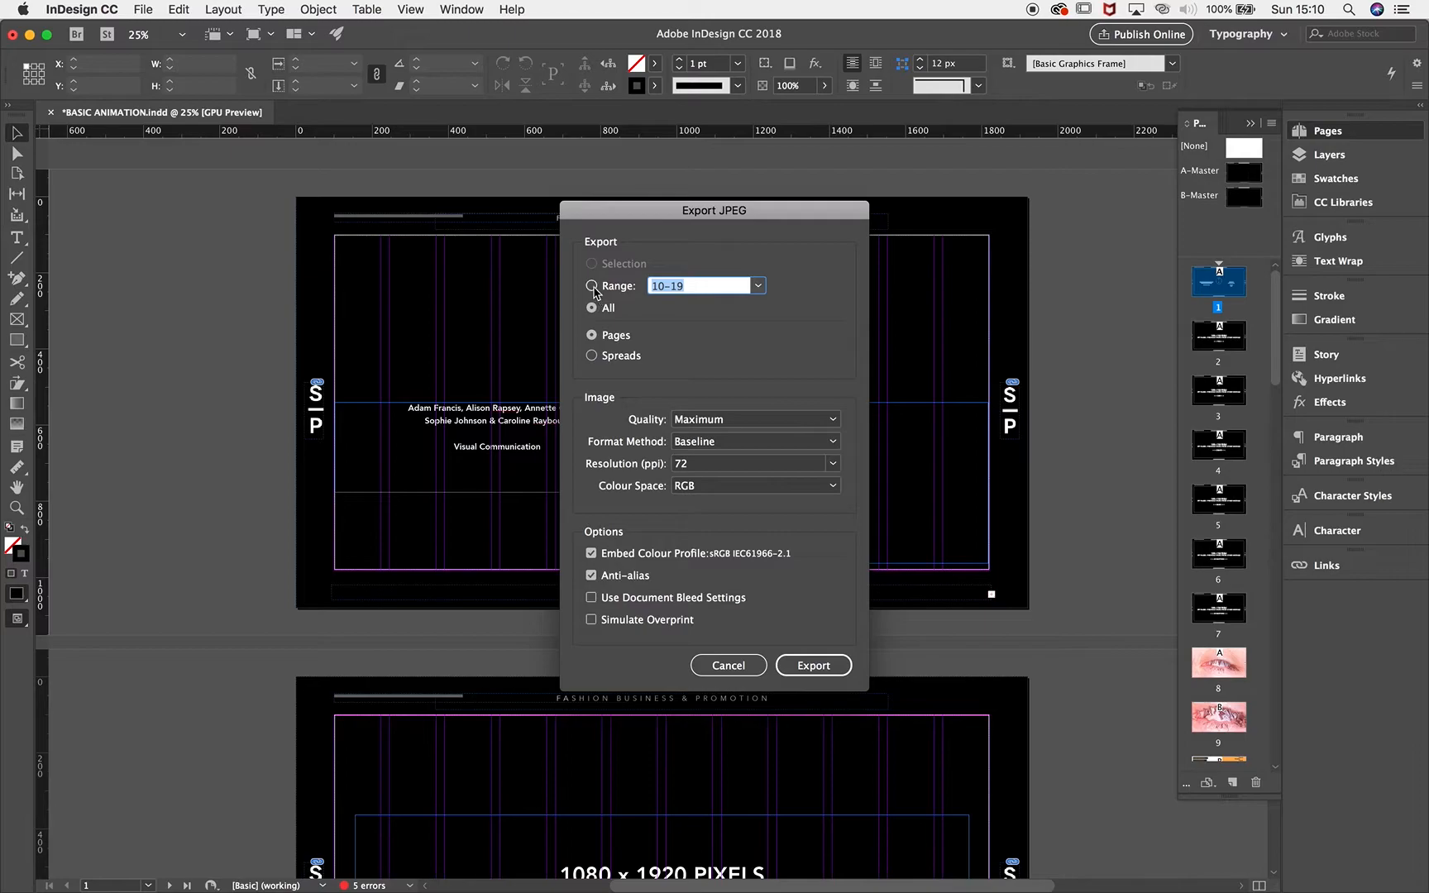
Export page range 10–19 as maximum-quality 72 ppi RGB JPEGs to the Desktop.
click(591, 287)
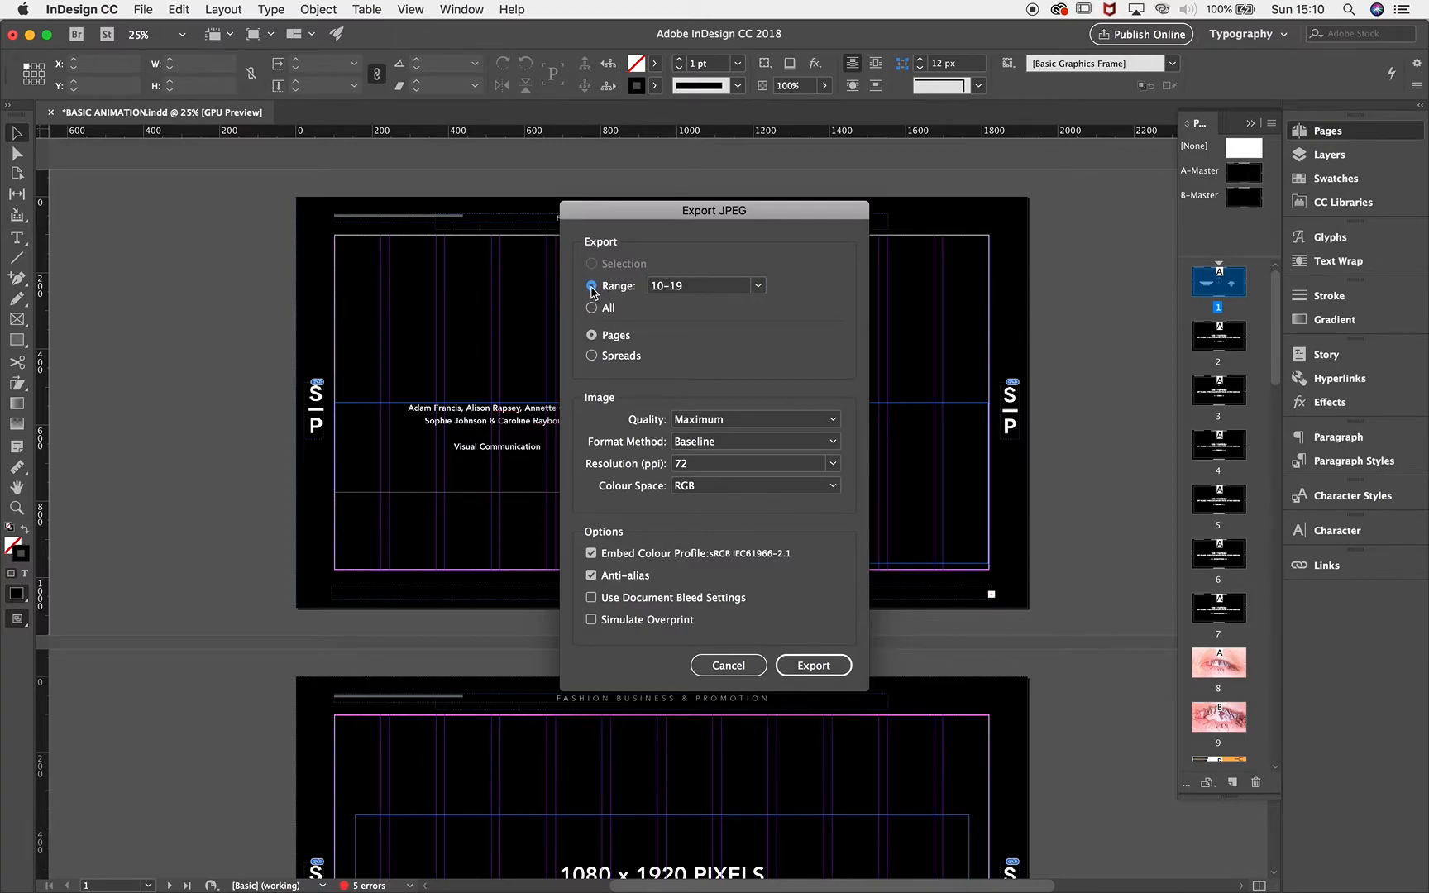
click(591, 286)
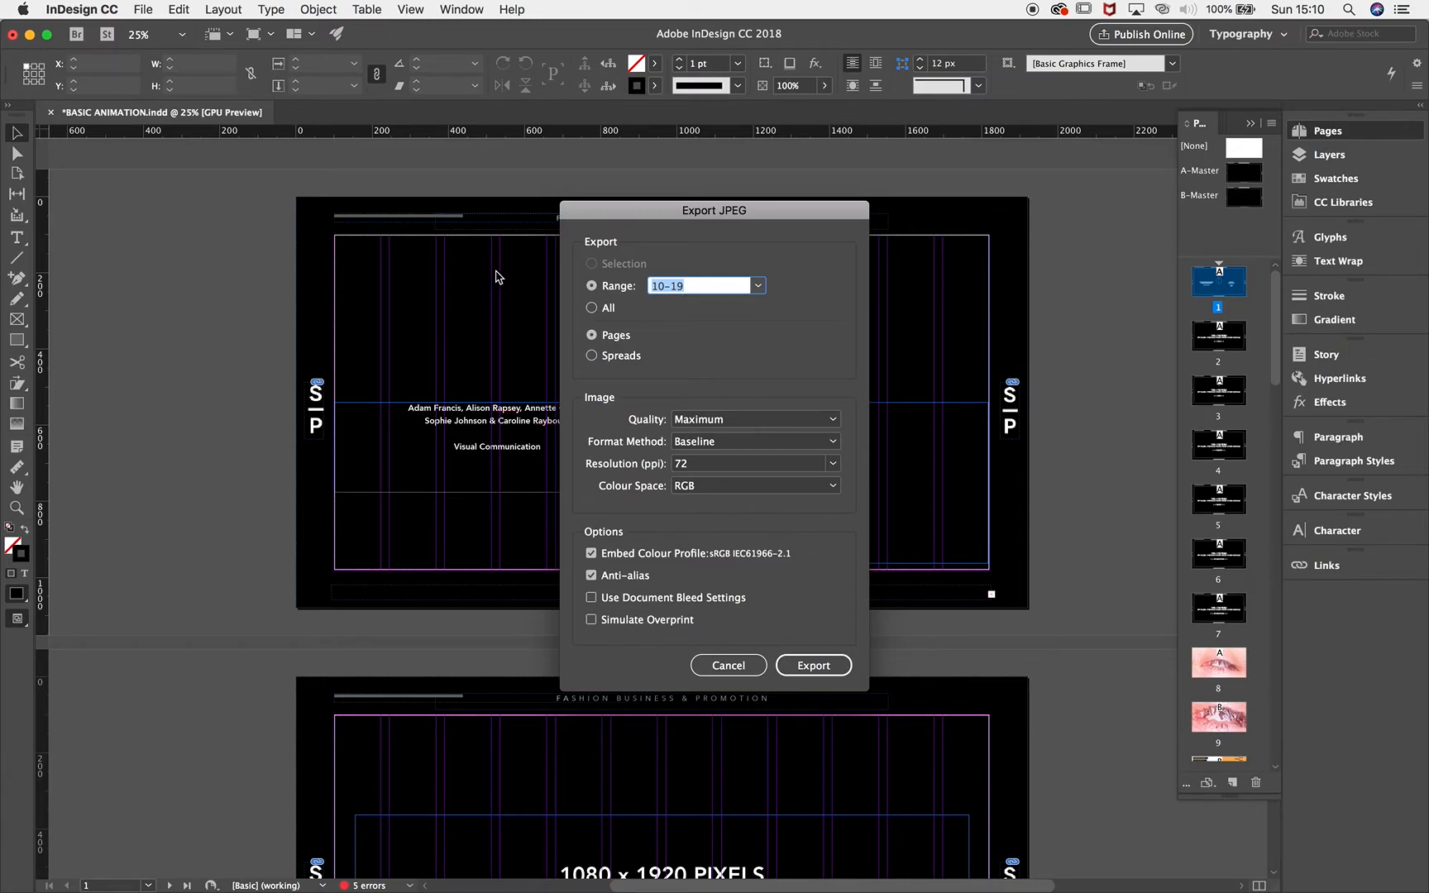
click(702, 285)
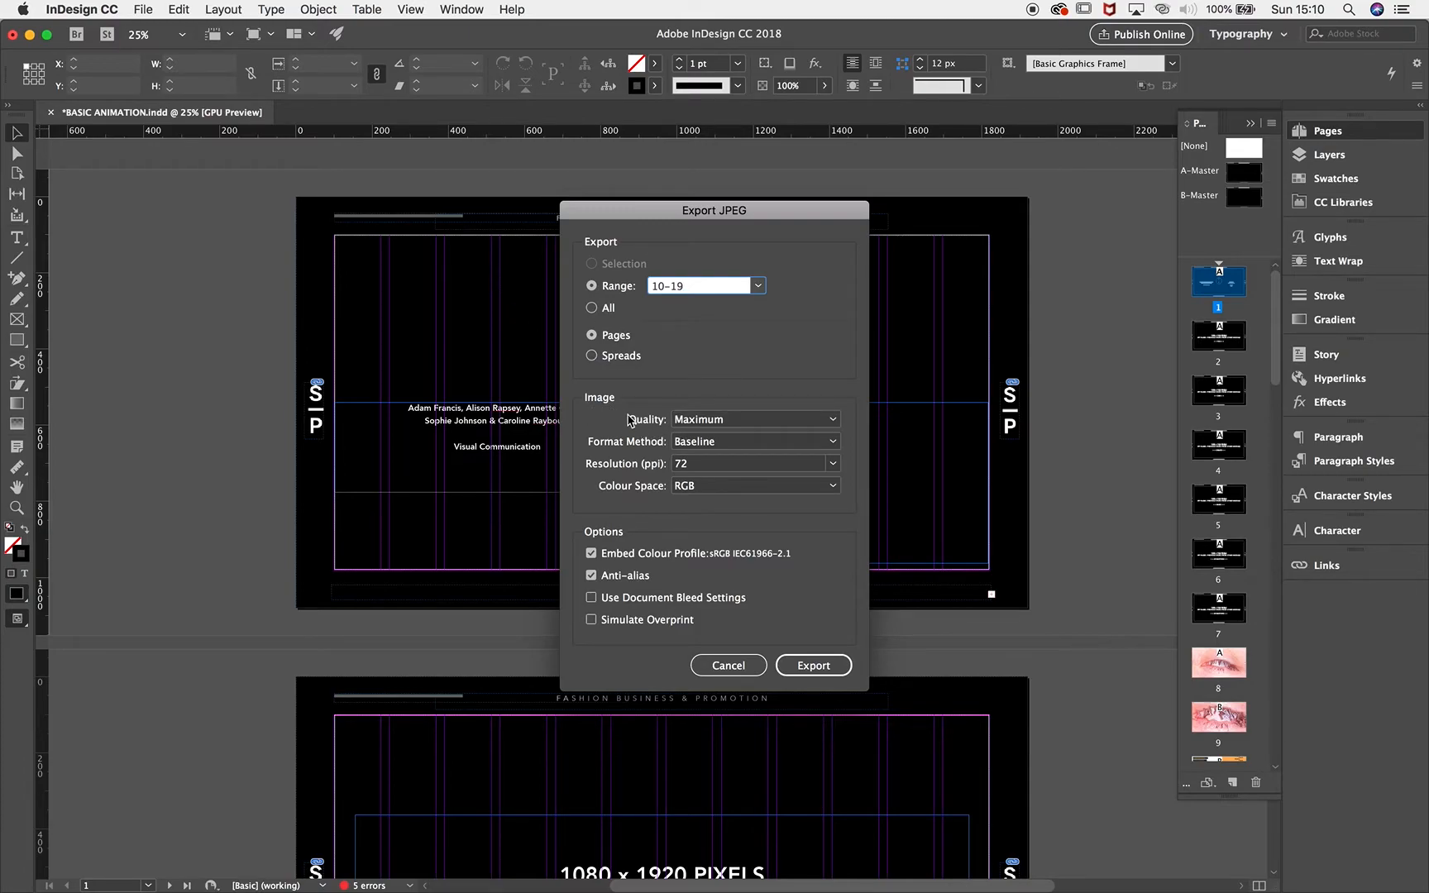
mouse_move(684, 451)
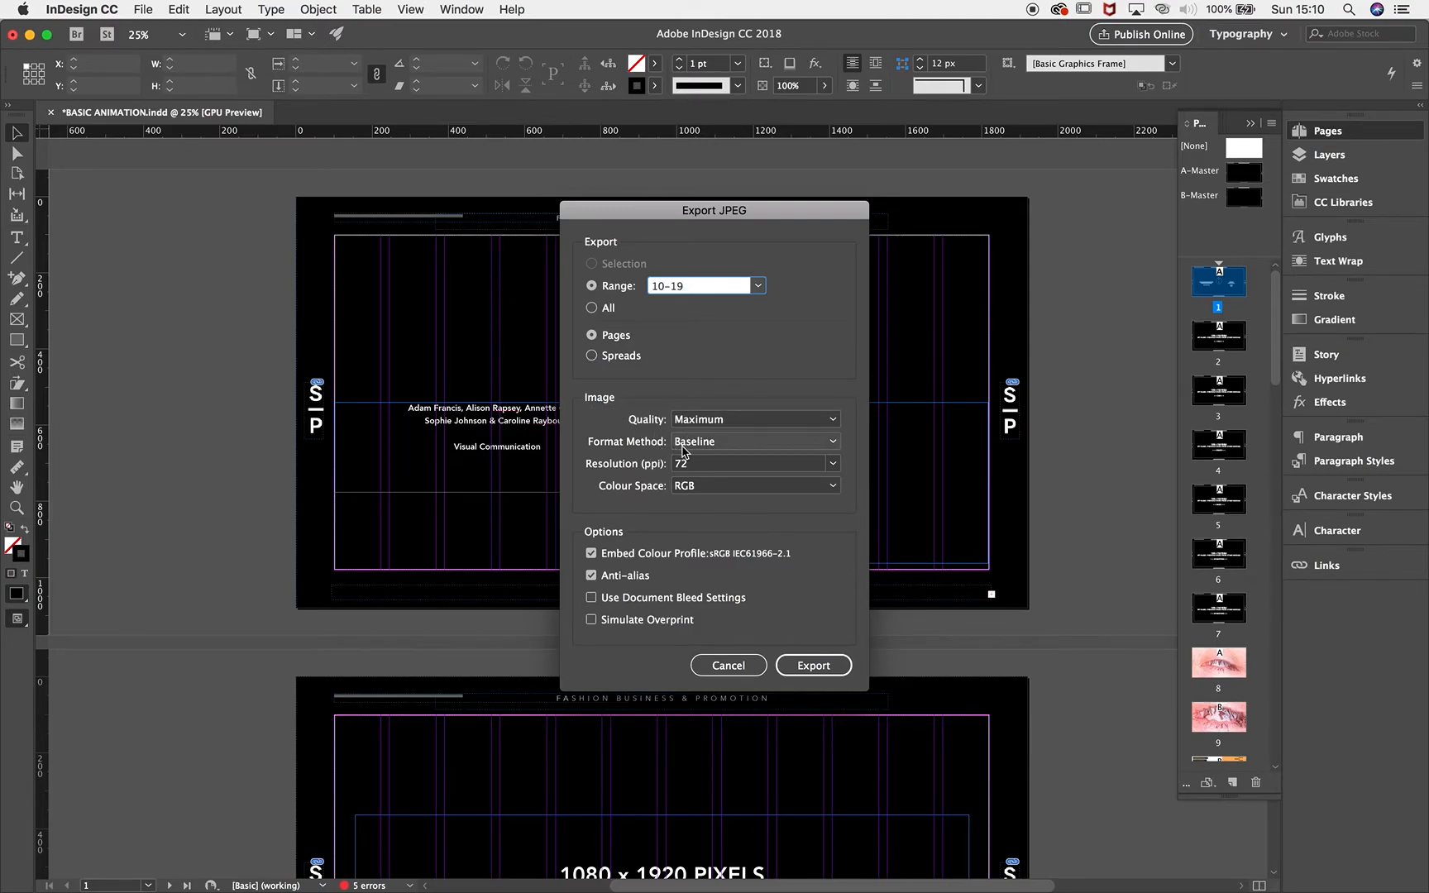
mouse_move(653, 472)
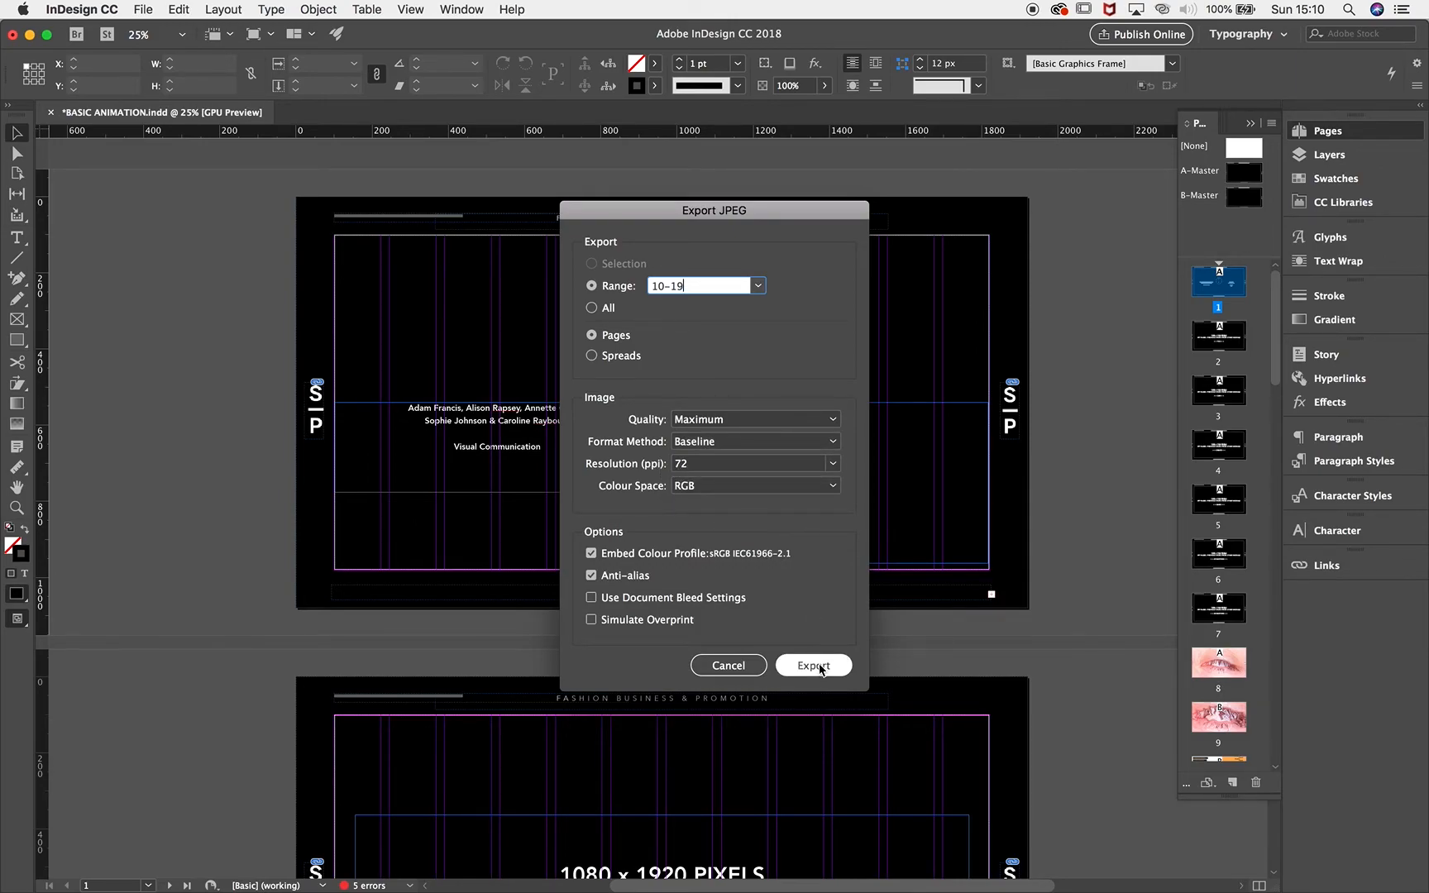
click(812, 664)
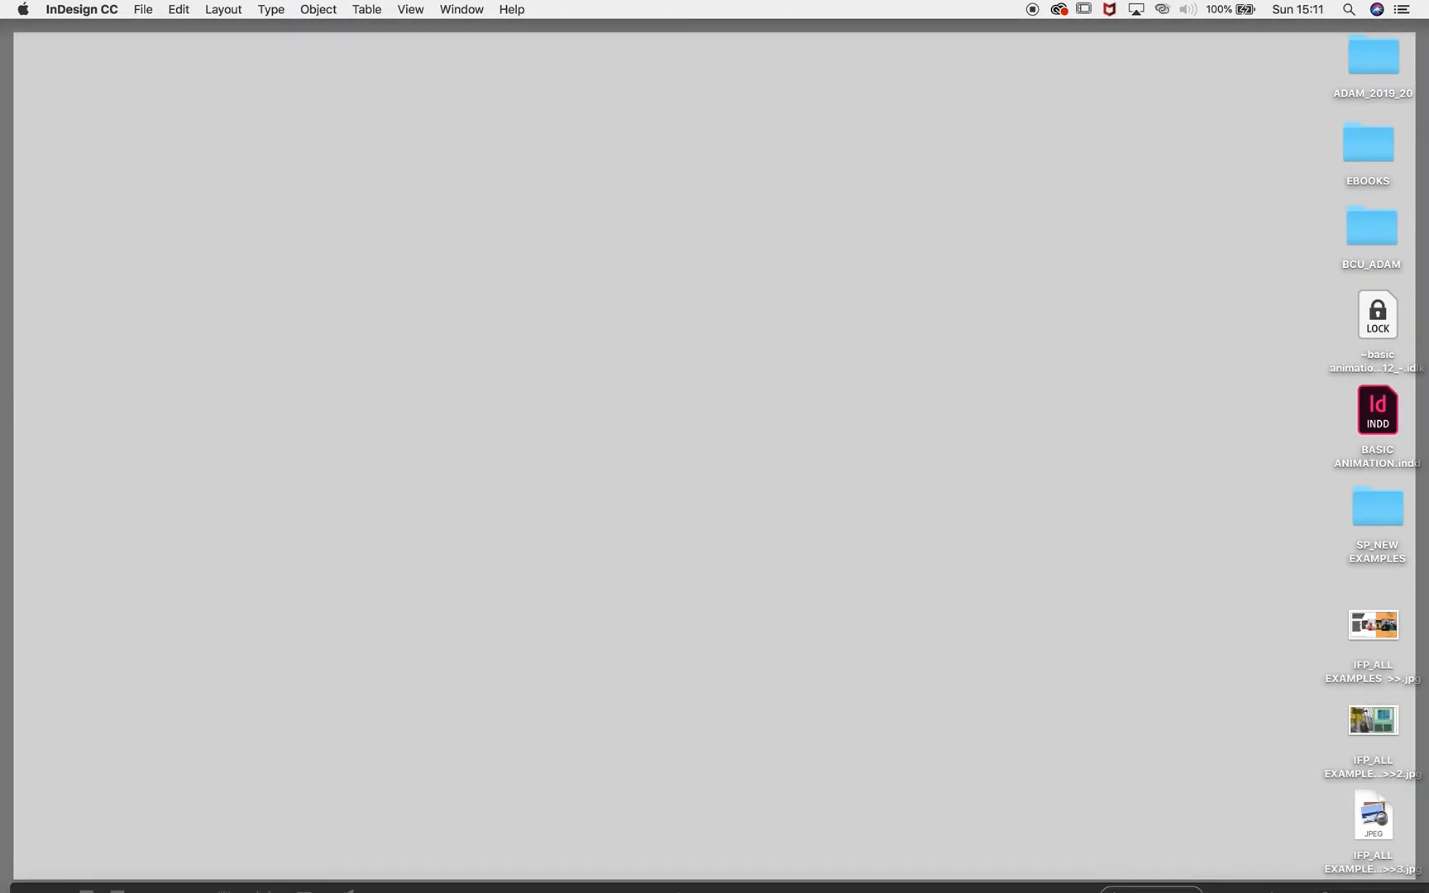